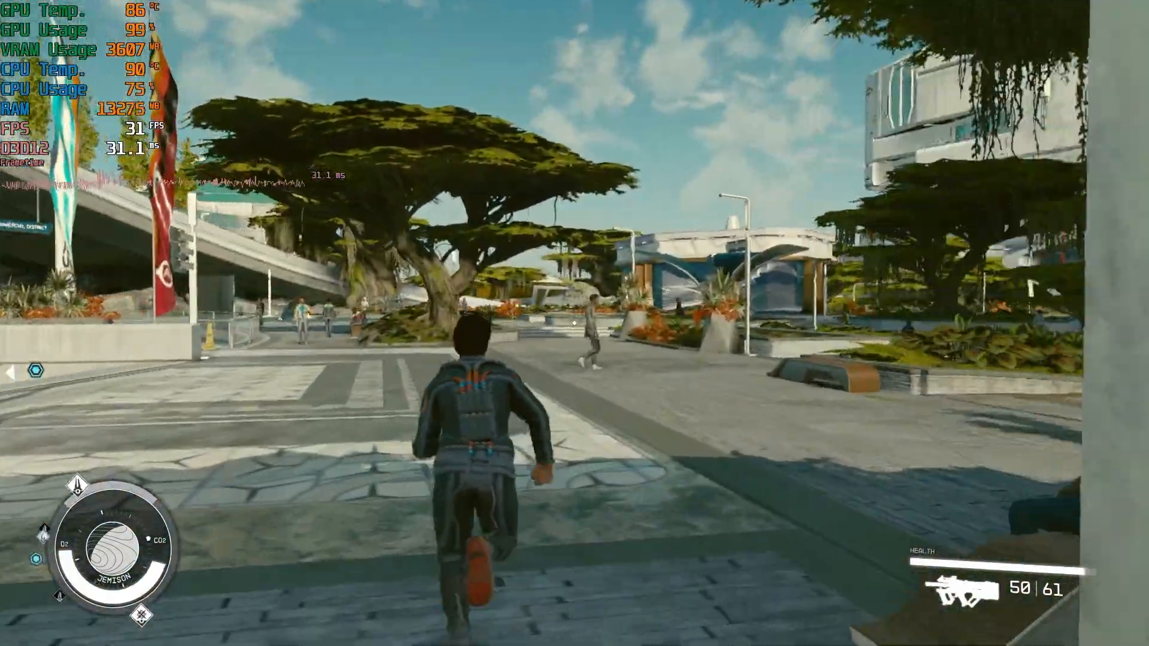
Step: Leave city gameplay and bring up the Starfield main menu
key("w")
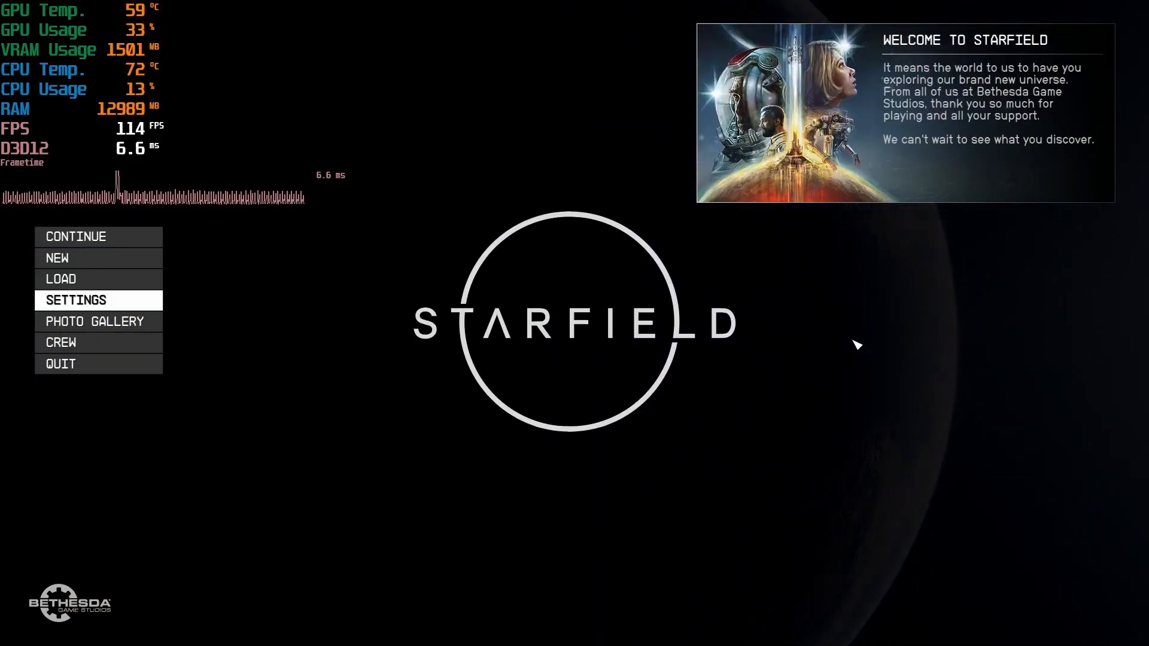
Step: Enter the Display settings and switch Borderless Full Screen to ON
left_click(75, 299)
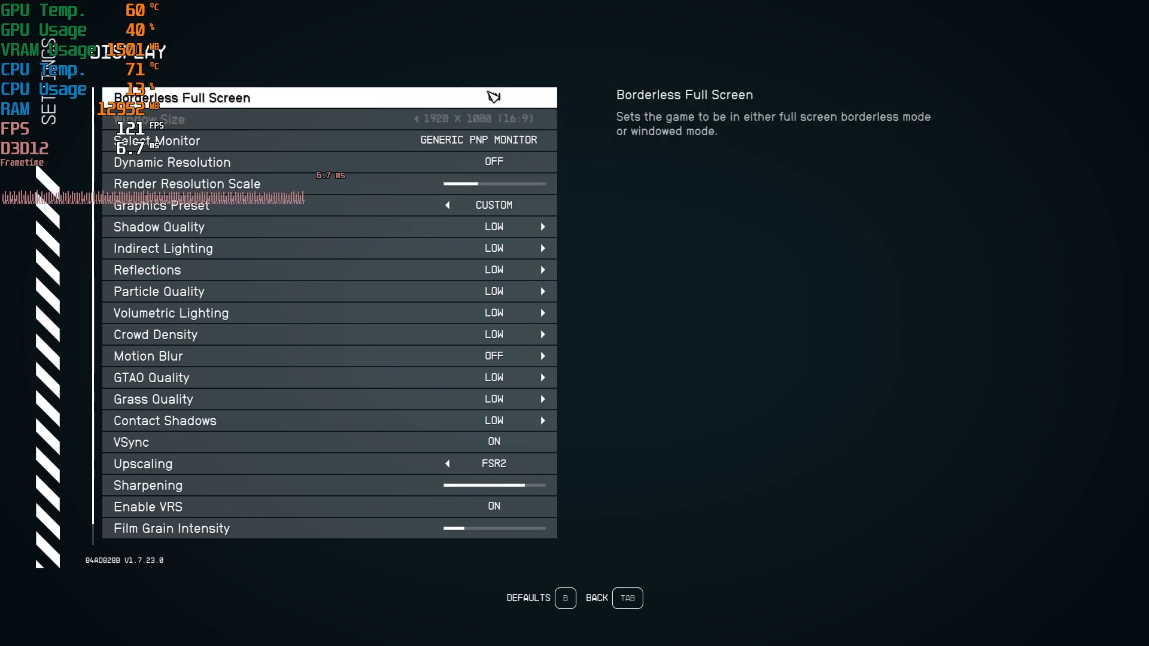
left_click(494, 97)
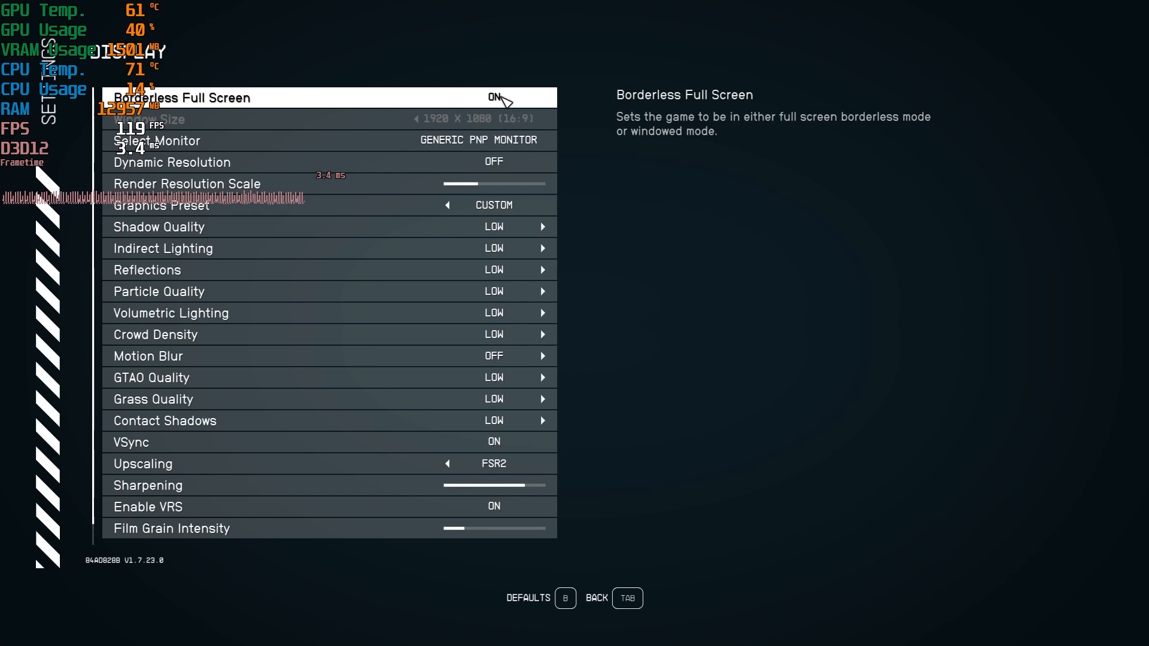
mouse_move(525, 106)
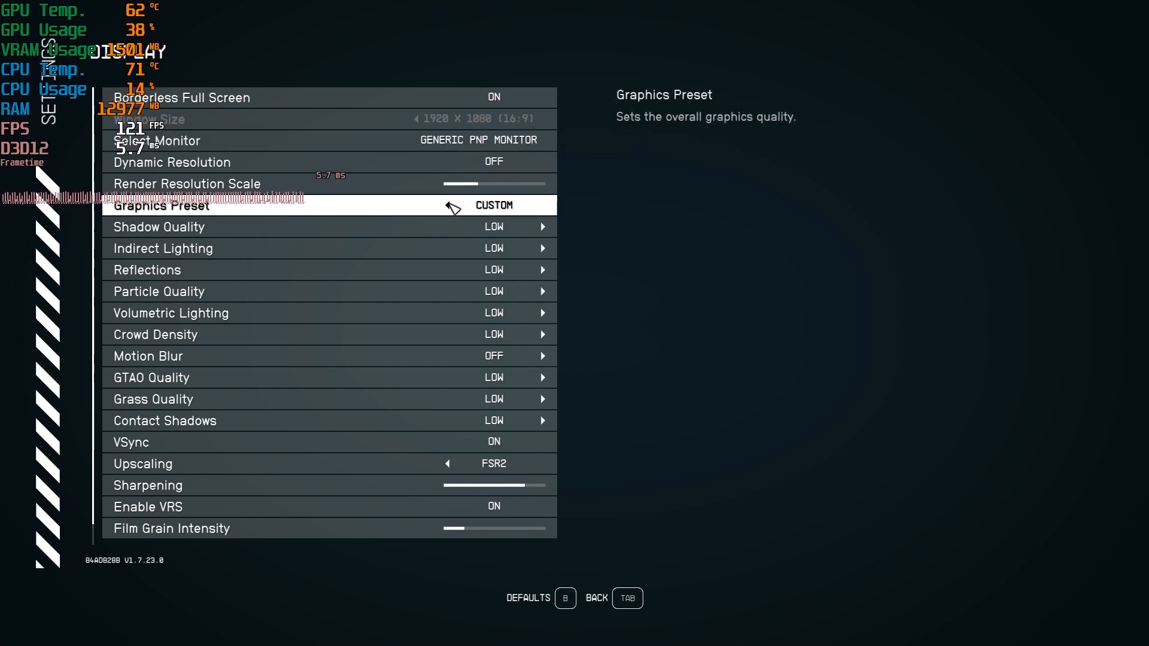
Step: Cycle the Graphics Preset until every quality option reads Low with dynamic resolution on
left_click(542, 205)
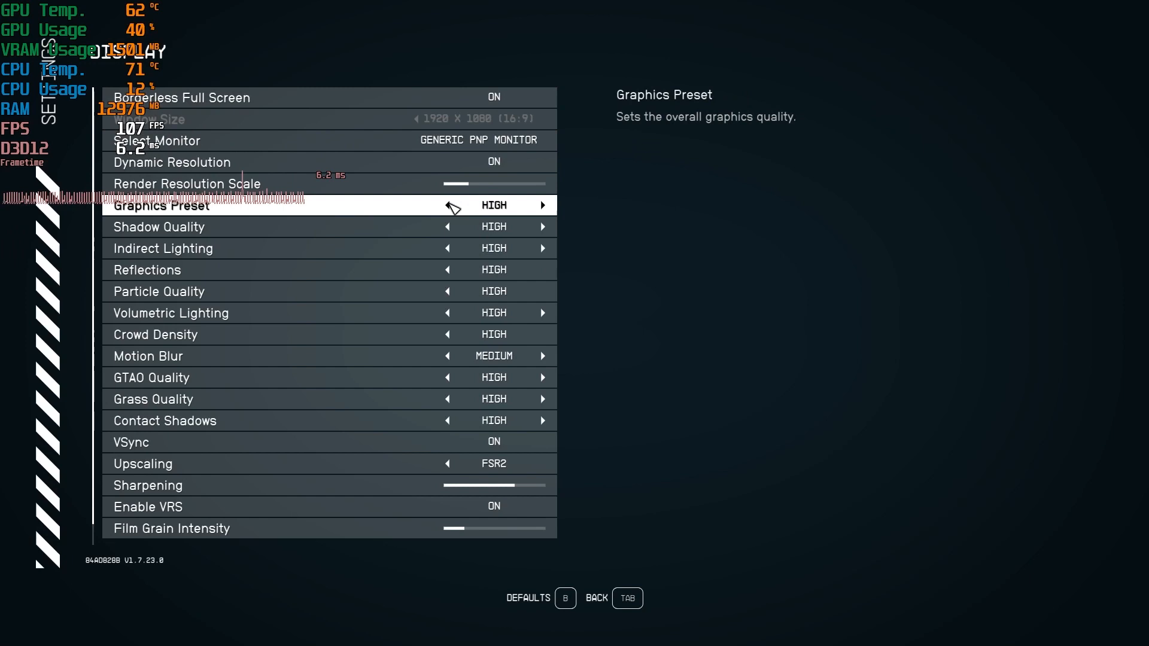
left_click(448, 205)
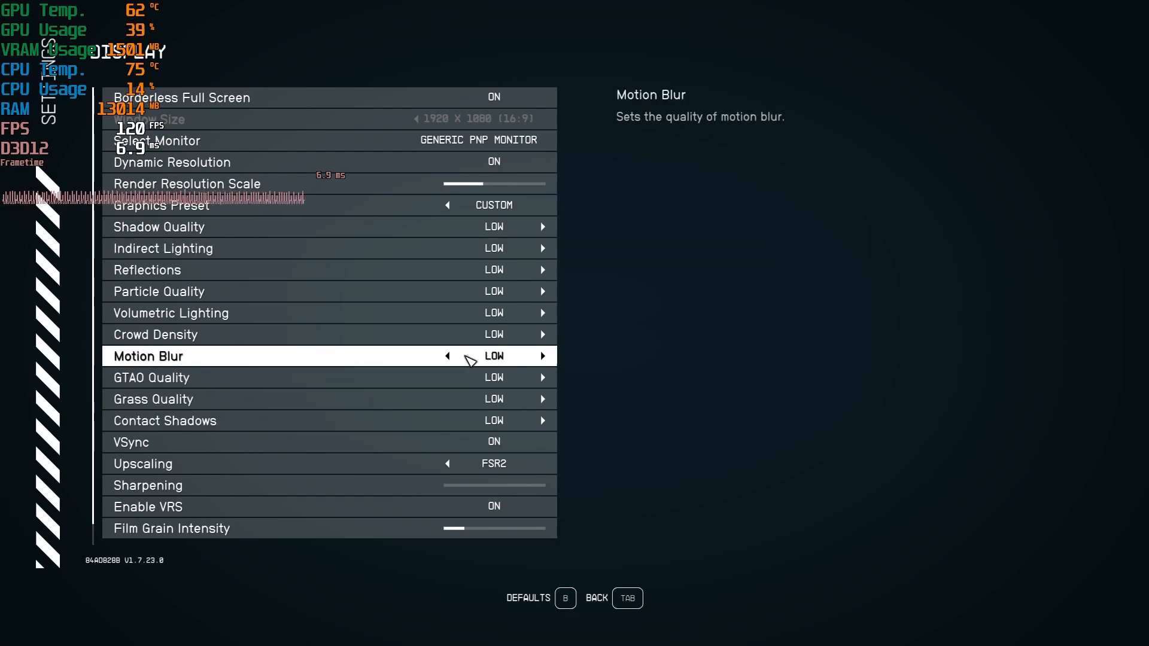
Step: Set Motion Blur to OFF using its arrows
left_click(447, 355)
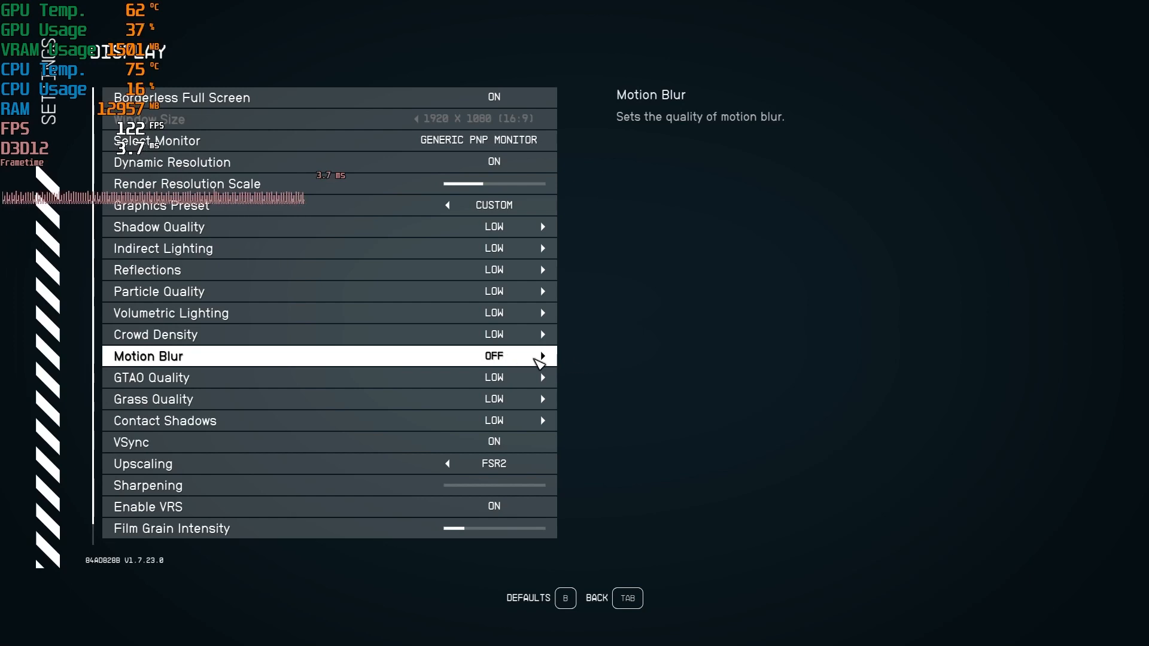
left_click(544, 357)
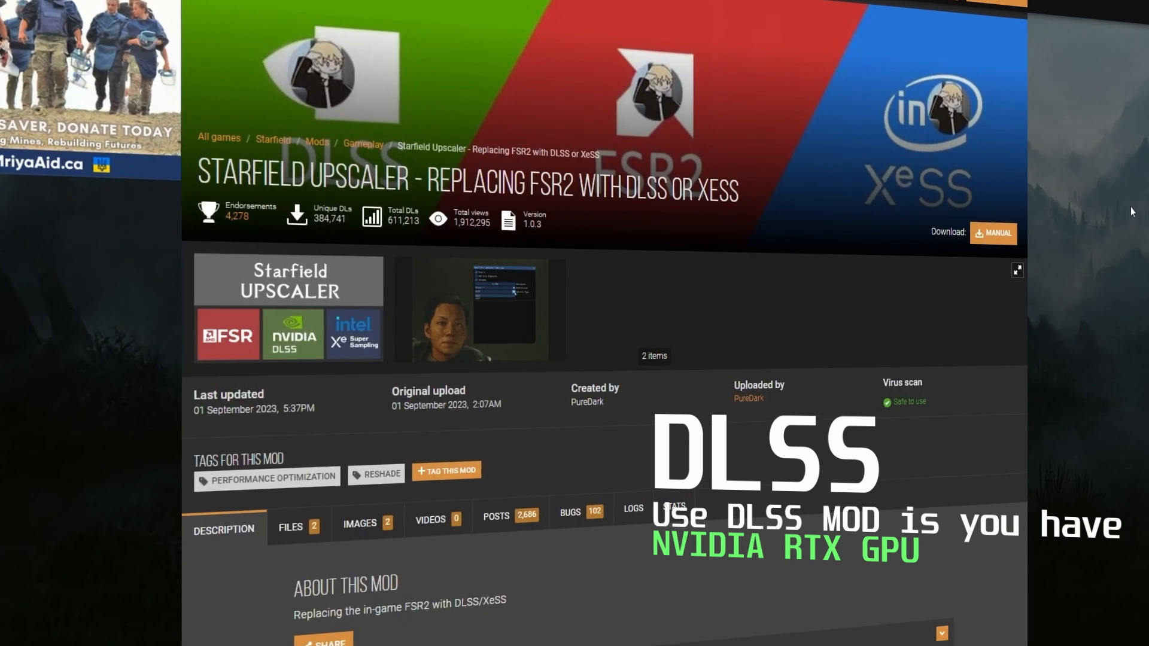
scroll("down", 3)
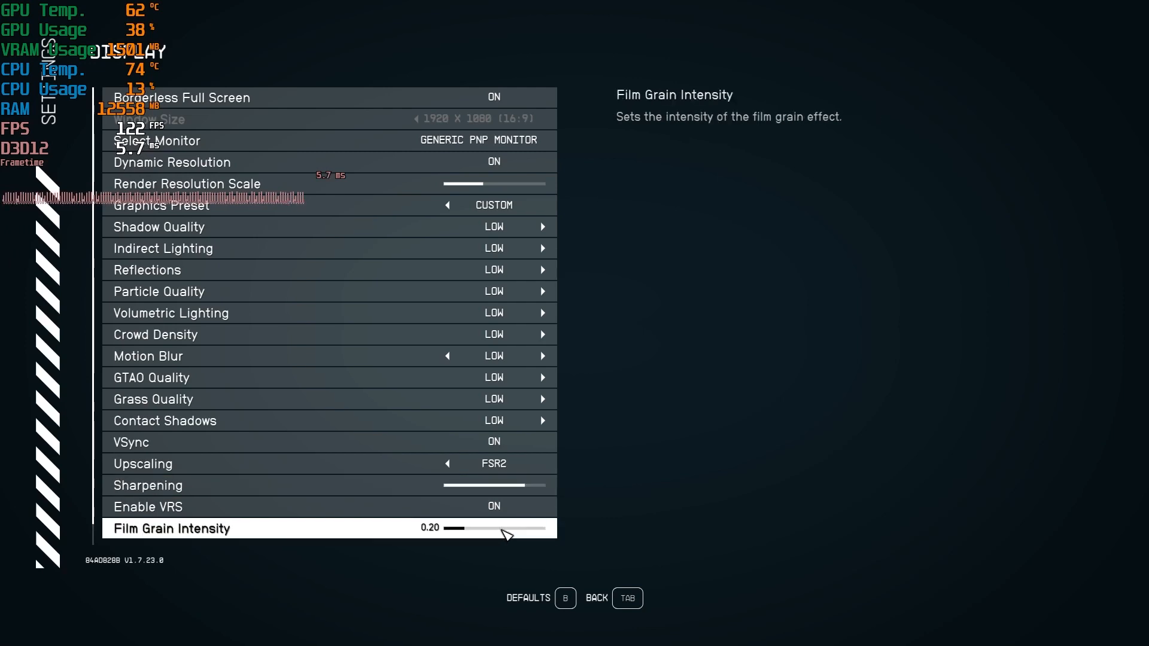
mouse_move(978, 495)
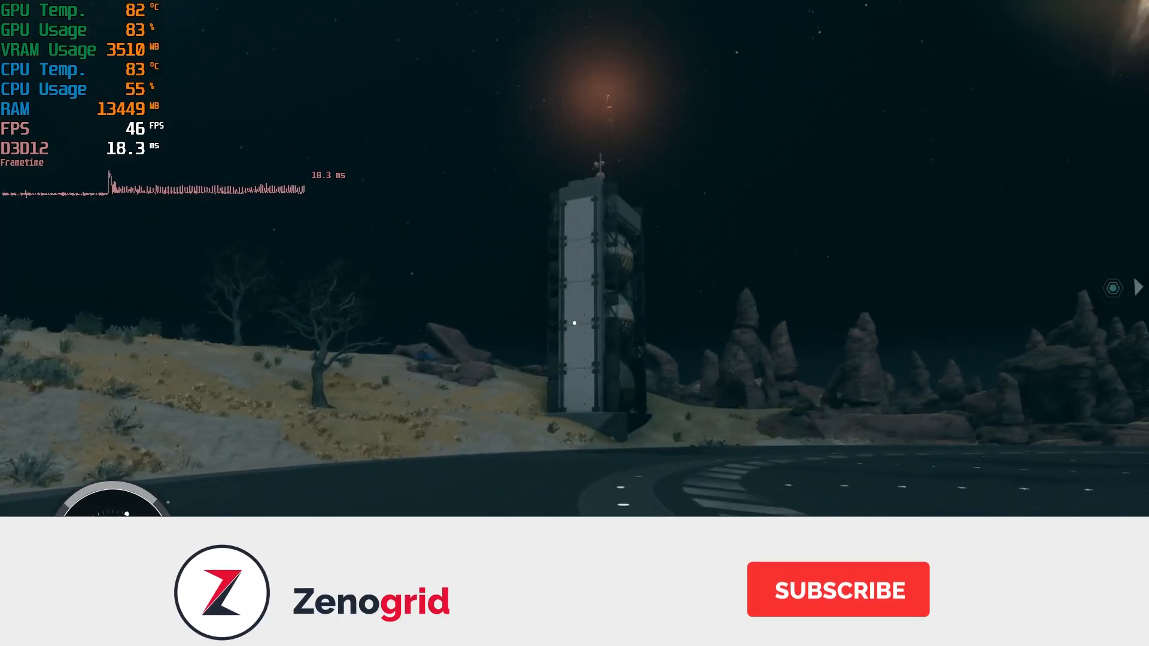
Step: Quit Starfield and return to the Windows desktop
left_click(838, 589)
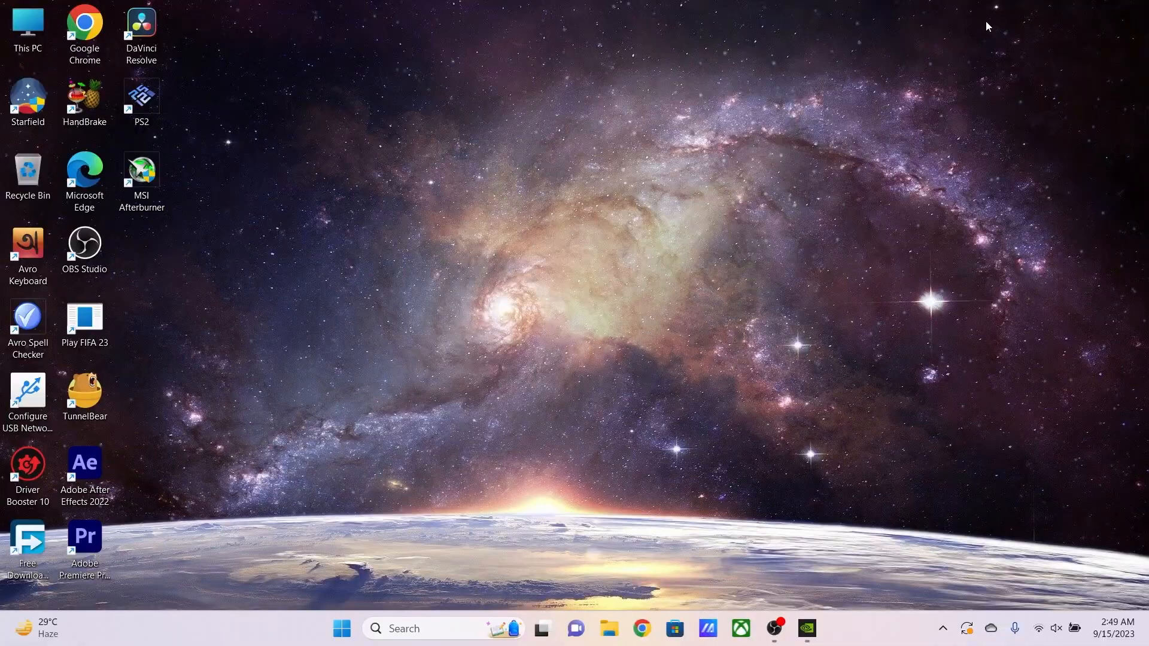
mouse_move(751, 207)
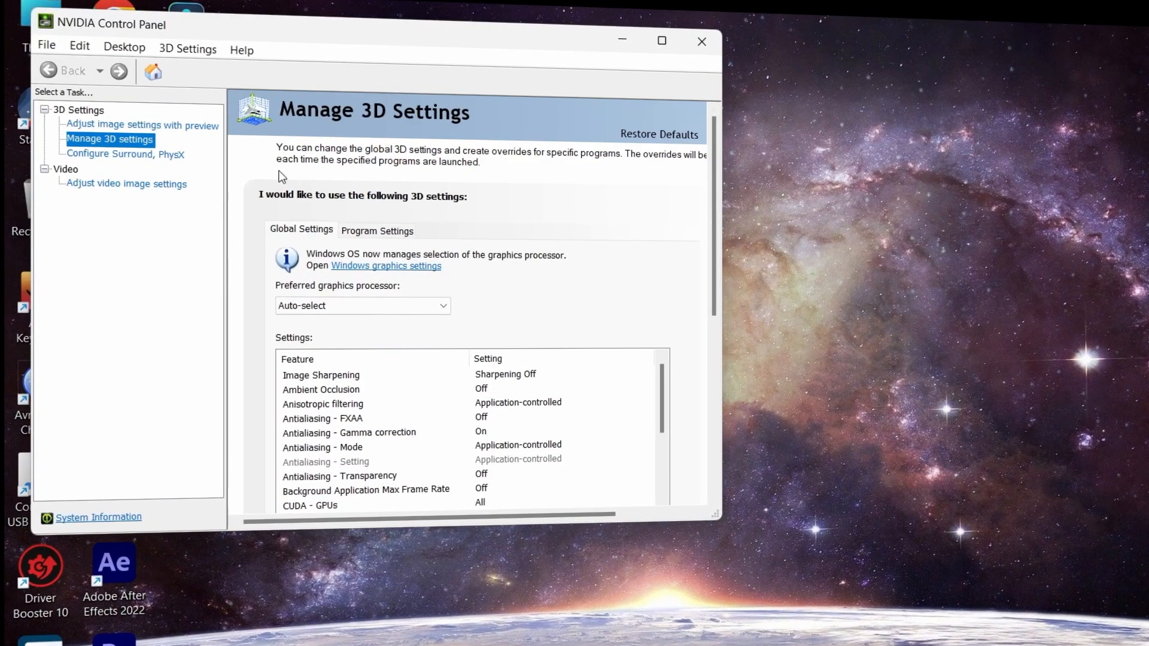
mouse_move(476, 253)
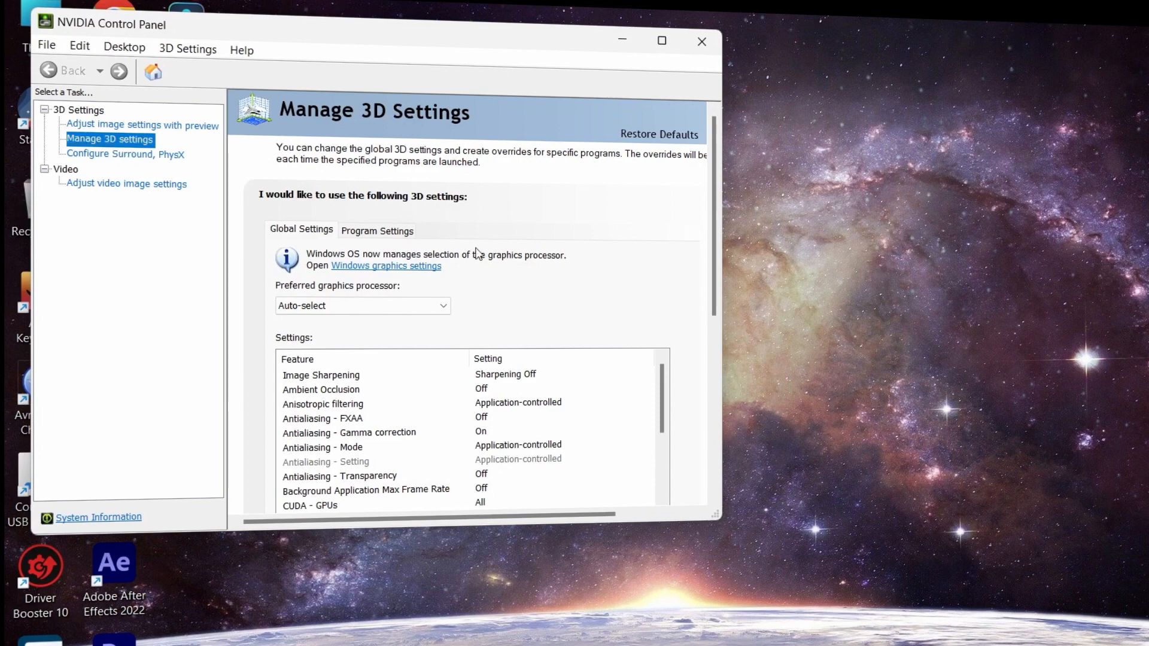
Step: Choose Program Settings and select Starfield (starfield.exe) as the program to customize
left_click(377, 230)
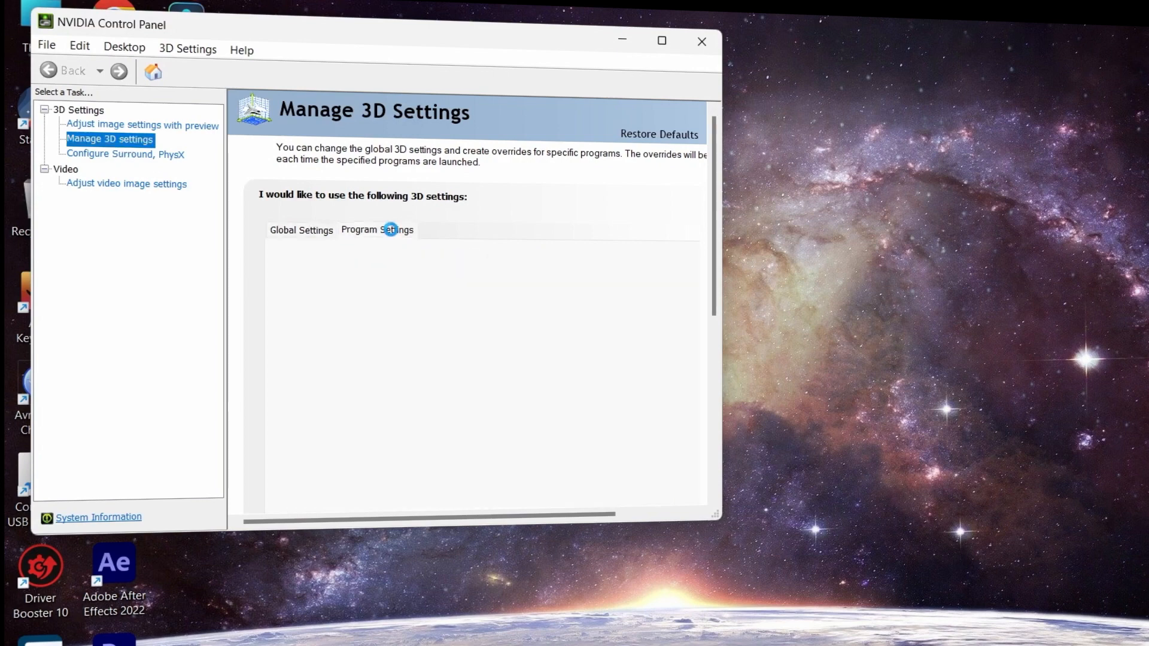
left_click(377, 230)
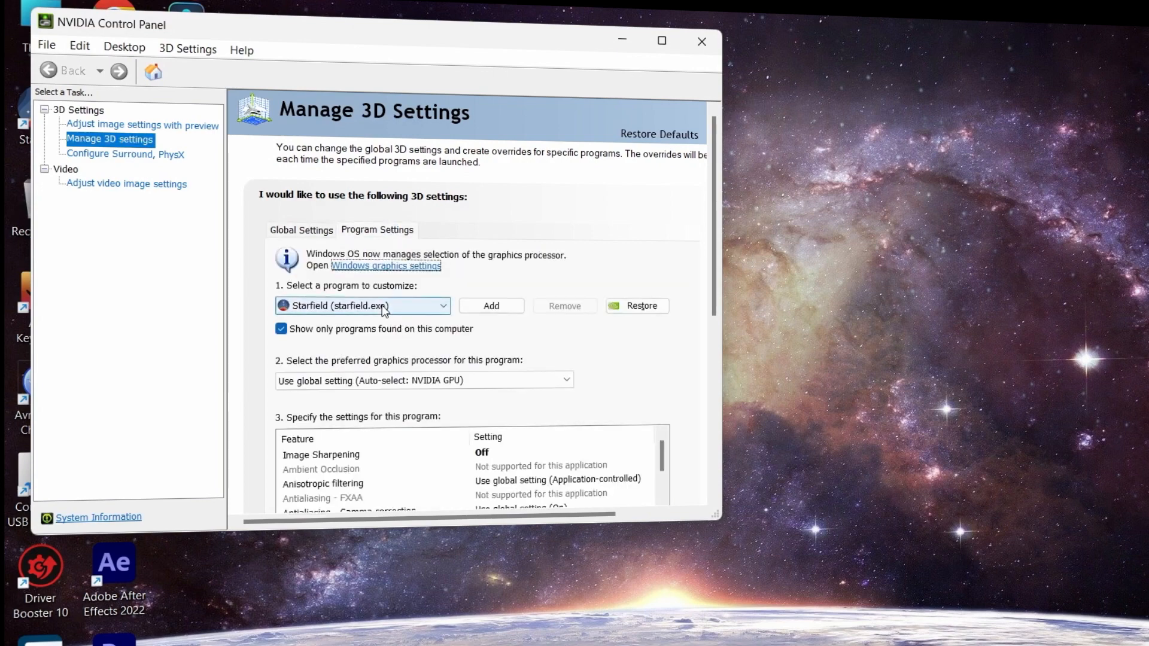
mouse_move(388, 638)
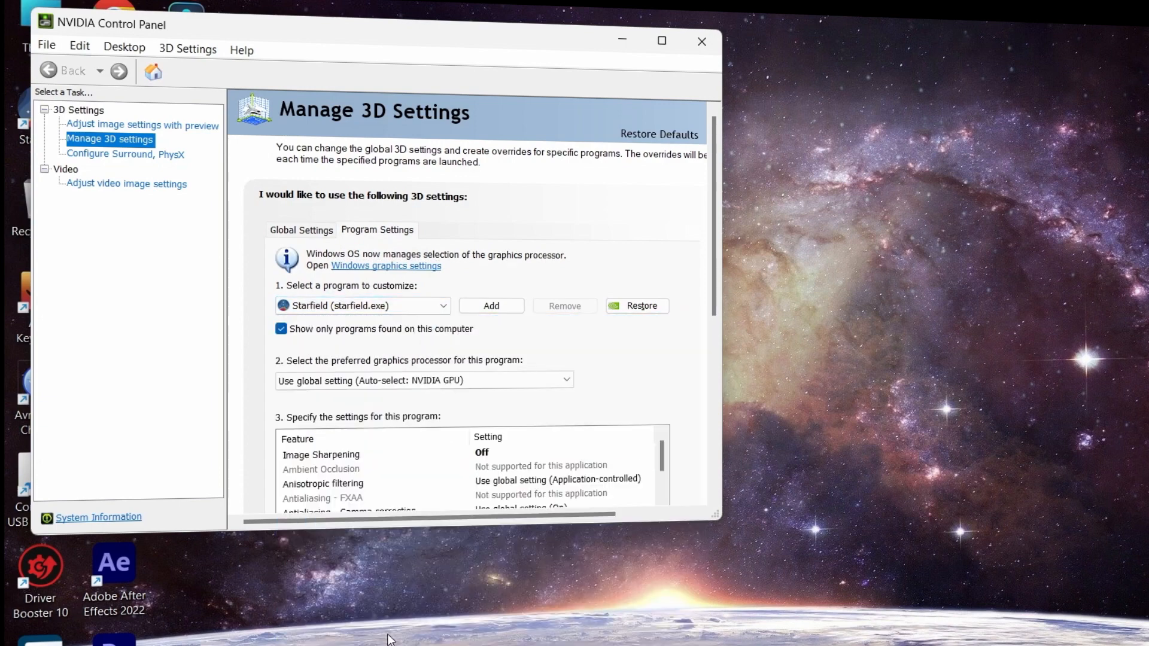
mouse_move(490, 321)
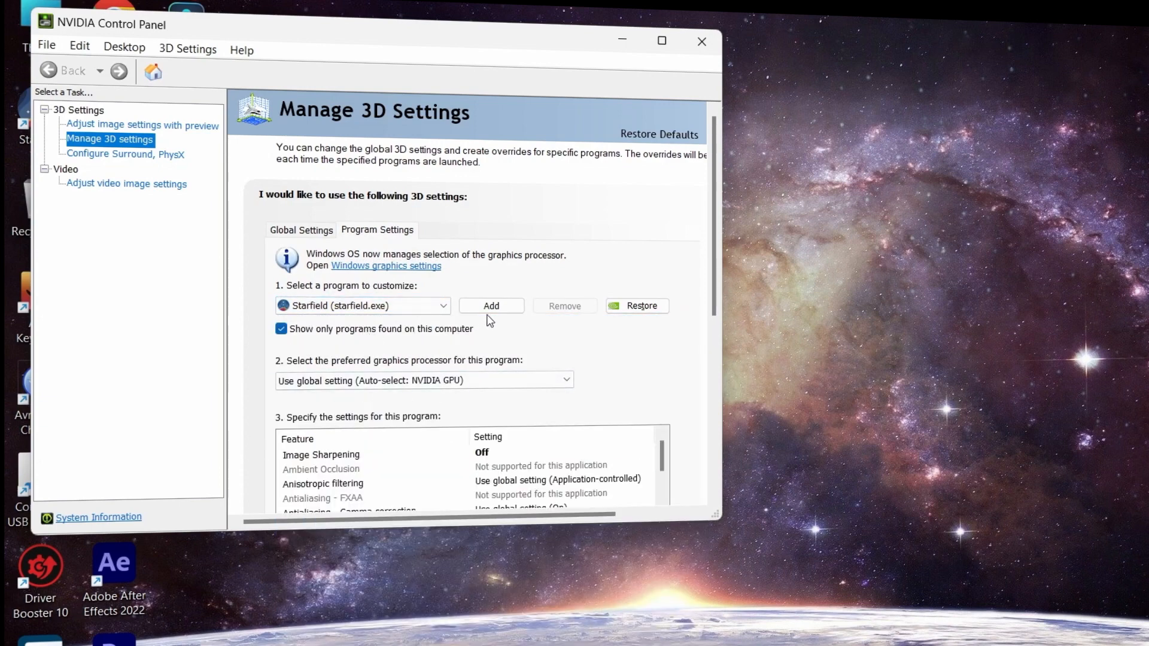
left_click(491, 306)
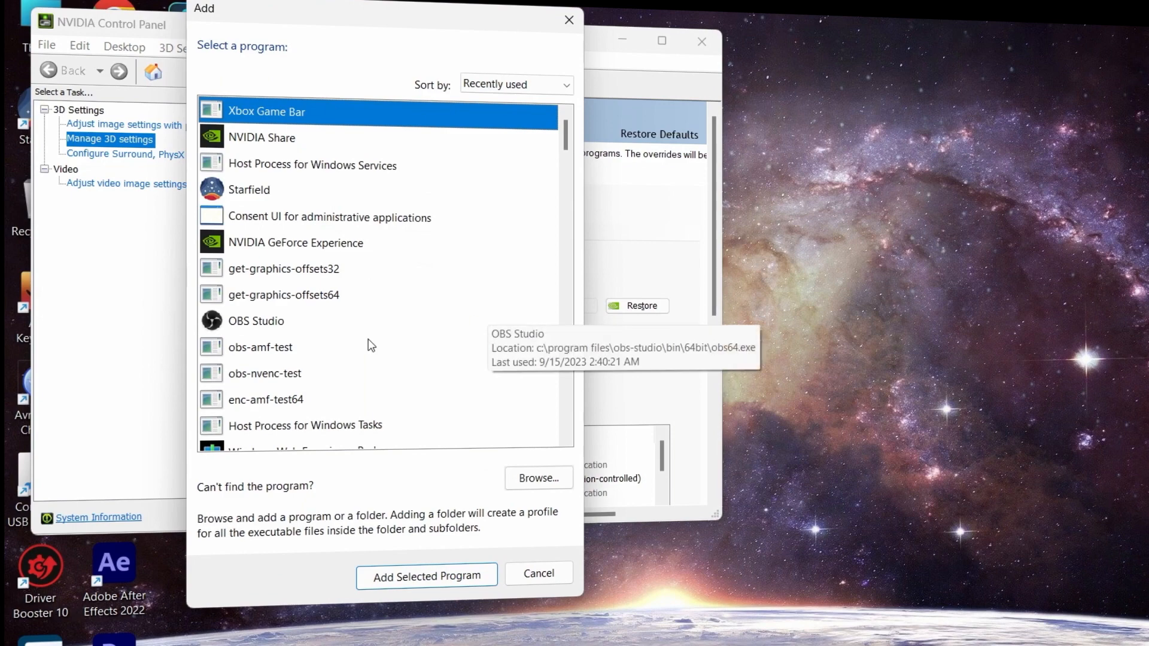
left_click(248, 190)
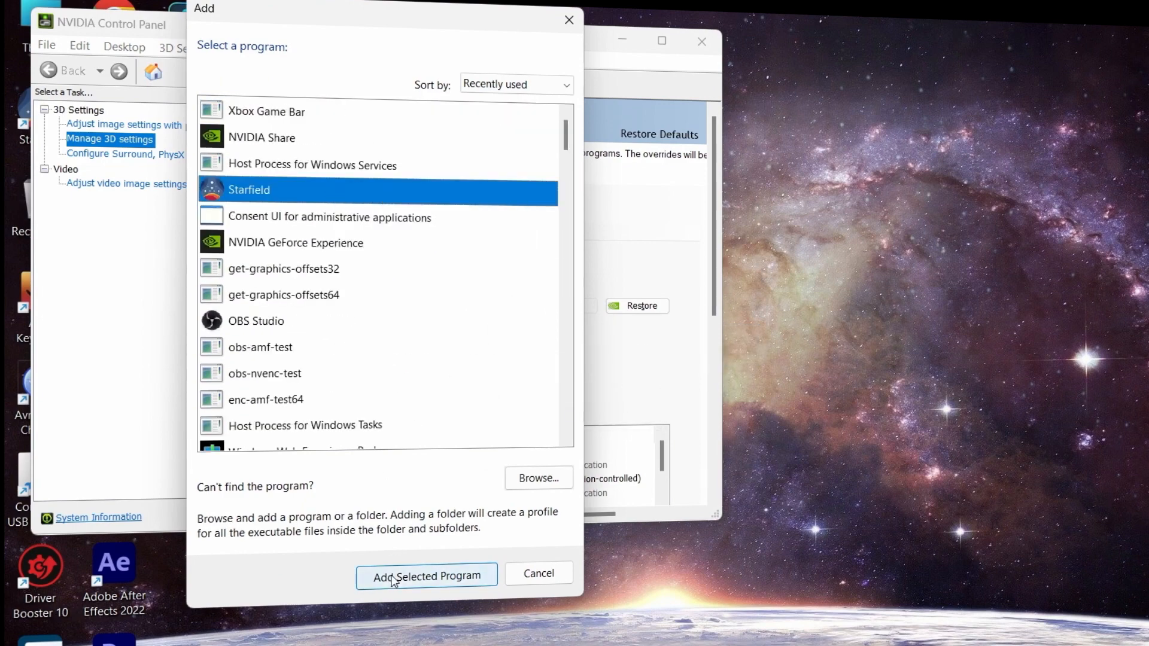
mouse_move(538, 573)
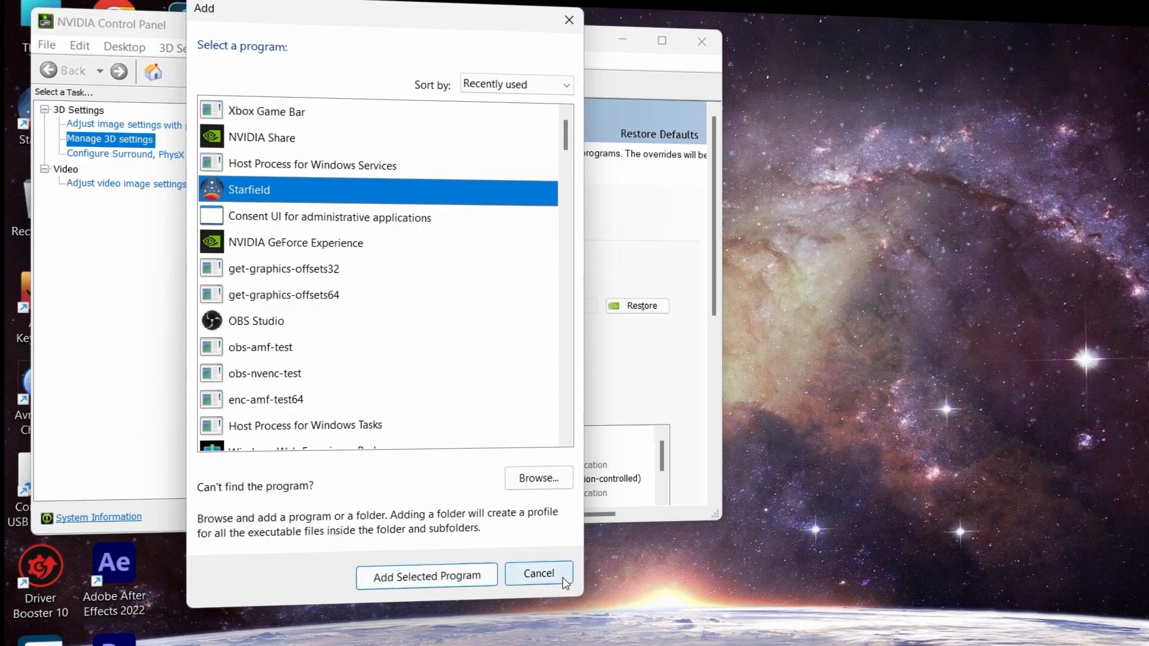
left_click(426, 576)
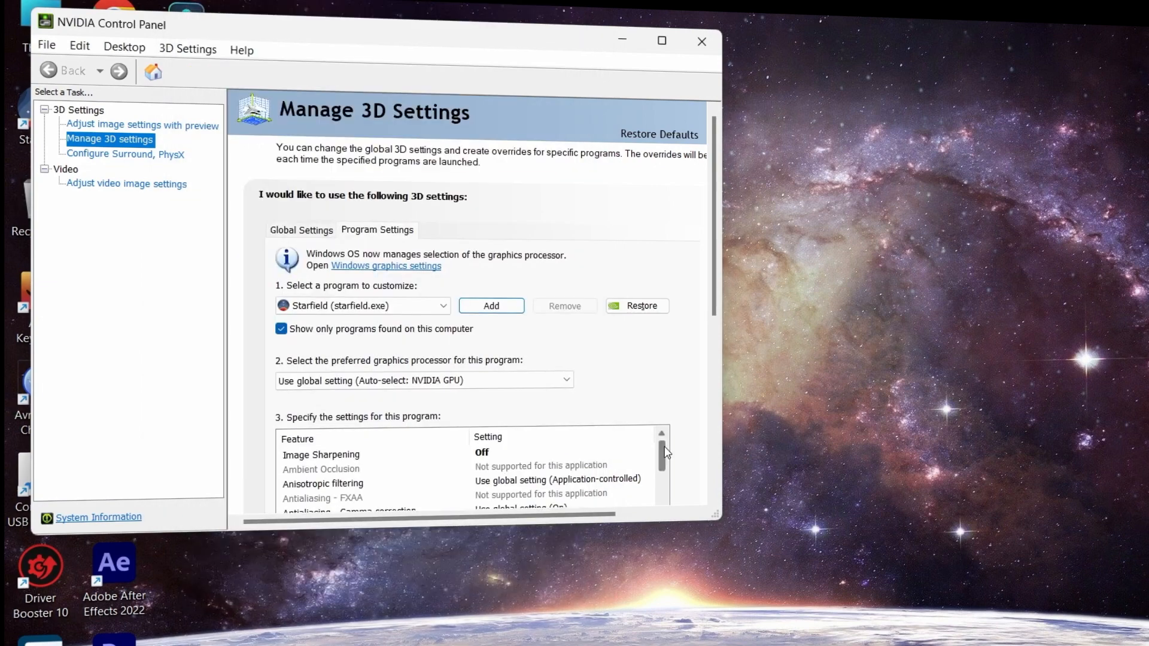
Step: Set Low Latency Mode to Ultra for Starfield, then return to the game's pause menu
scroll("down", 3)
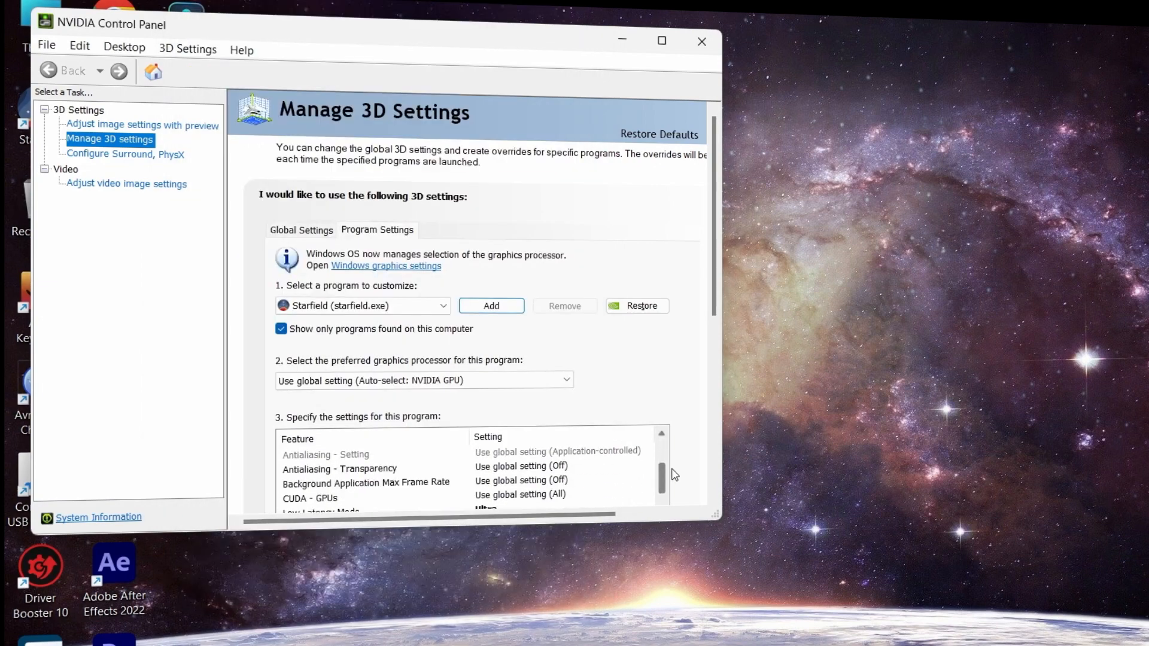
scroll("down", 3)
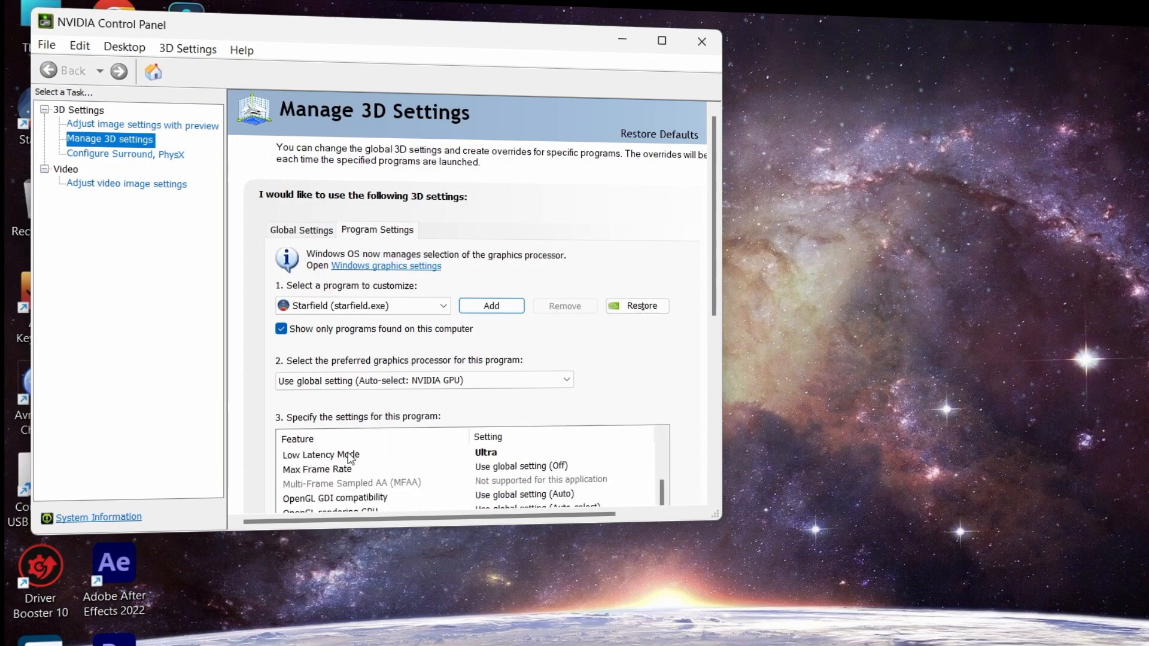
left_click(338, 454)
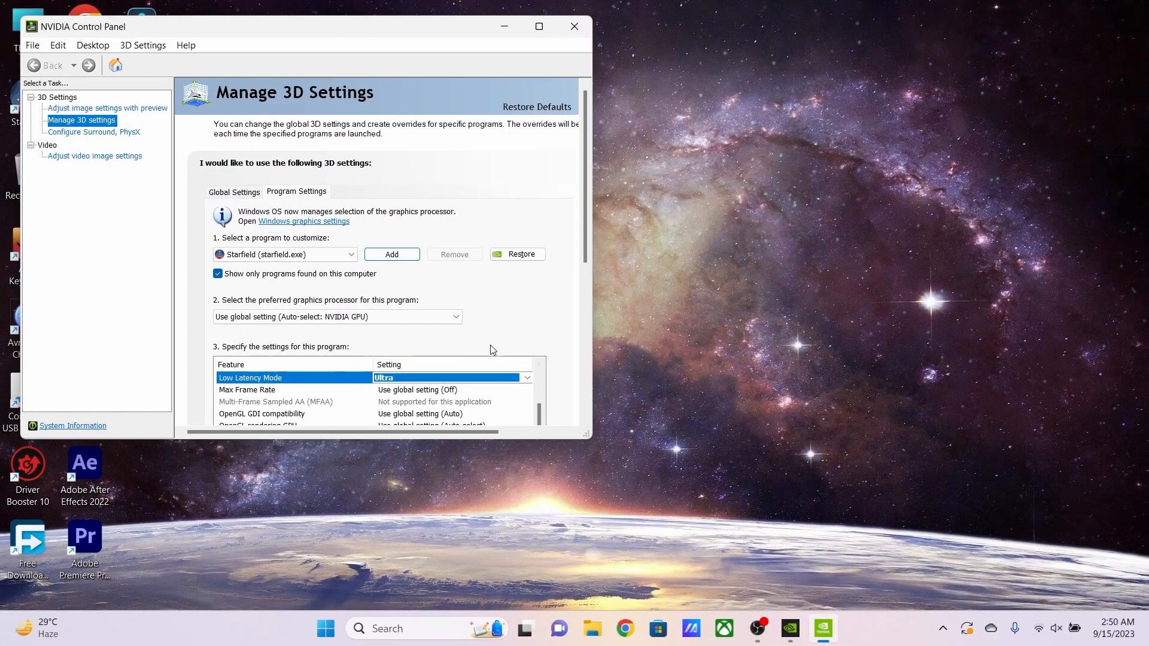
mouse_move(464, 386)
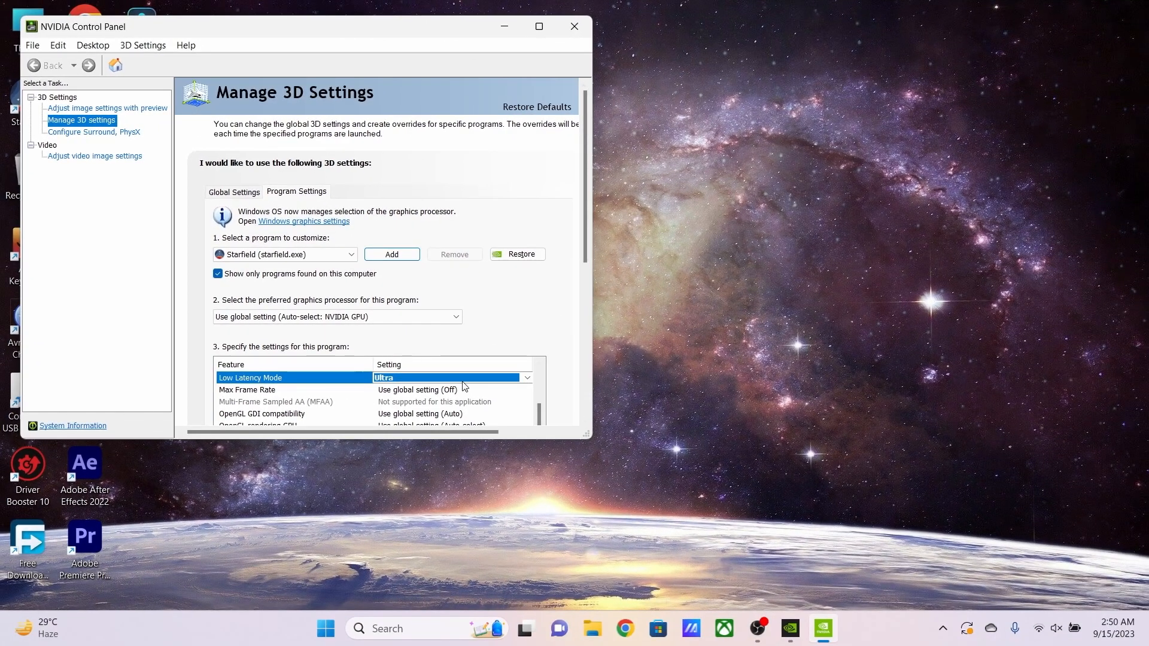
mouse_move(492, 293)
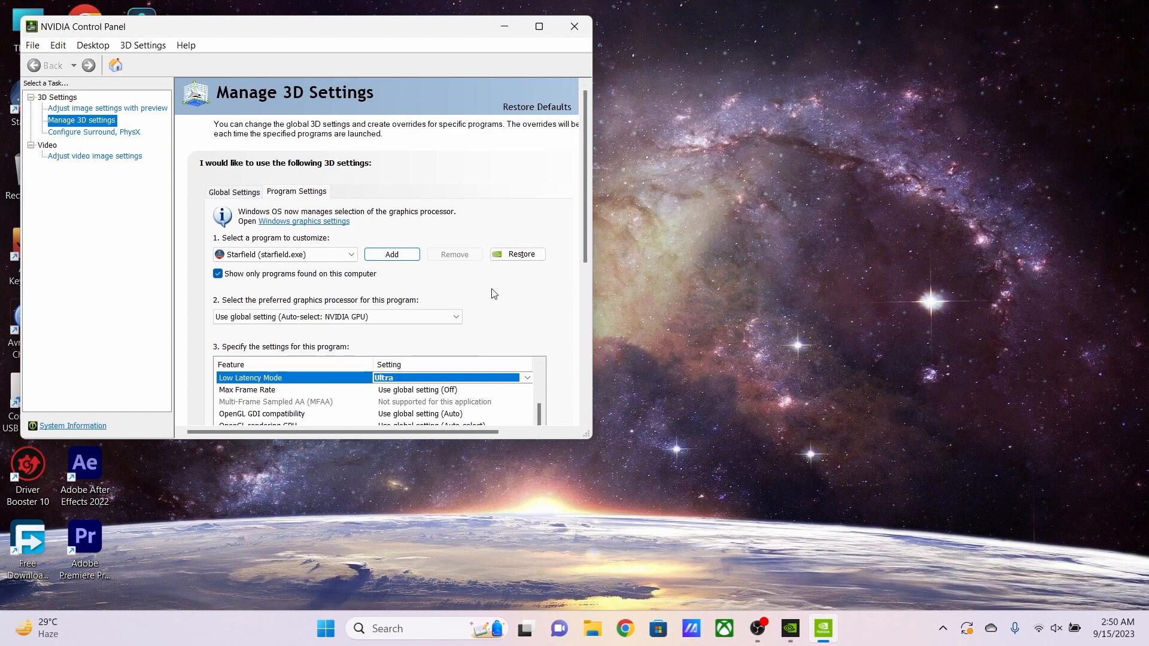
mouse_move(593, 221)
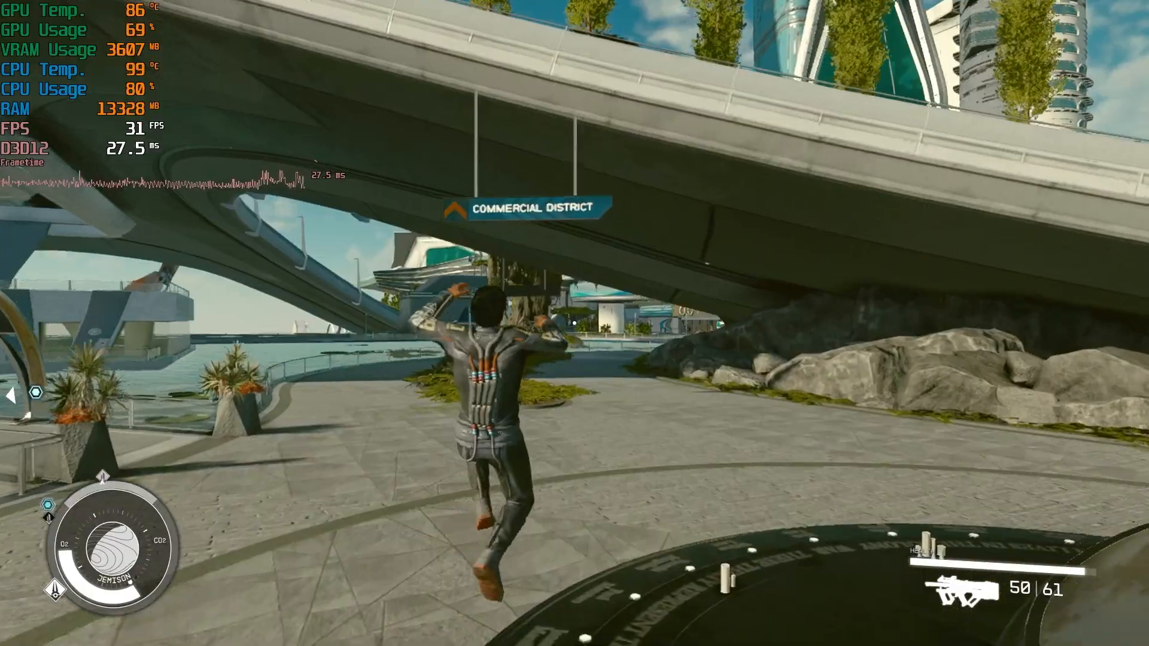
key("Escape")
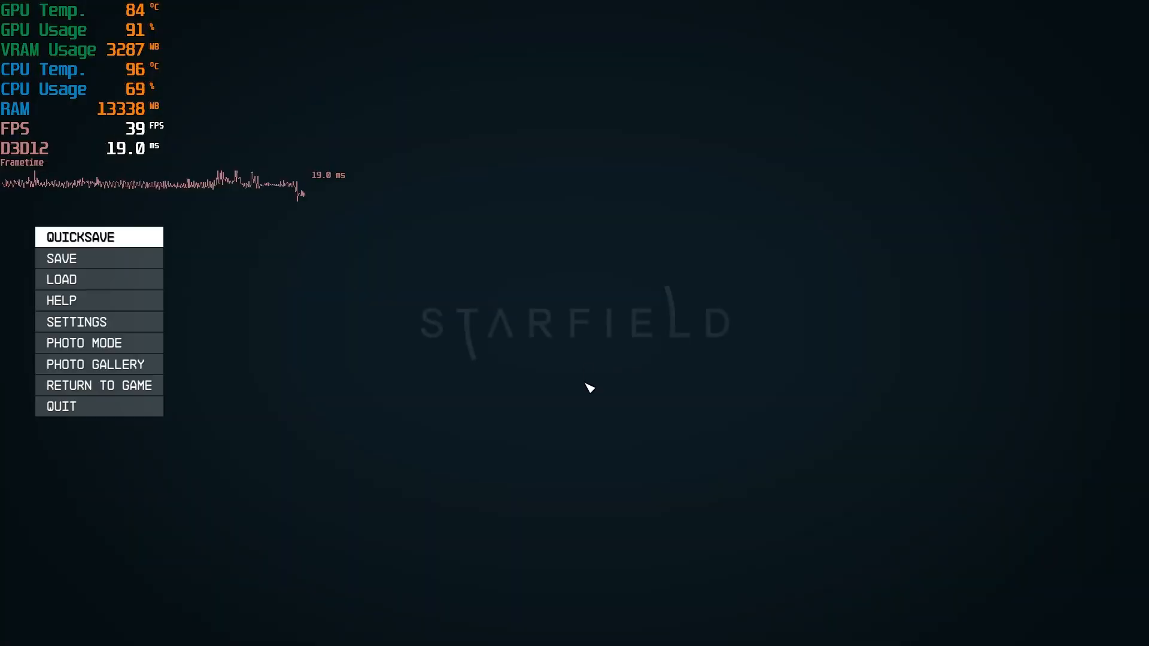